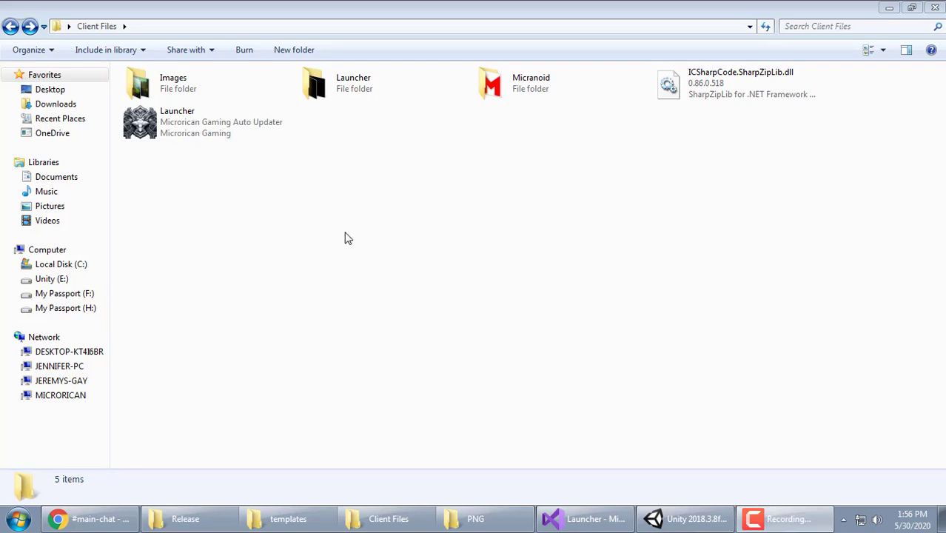
Launch Launcher.exe, dismiss the Update Warning, and show the server update list while updates download
click(207, 123)
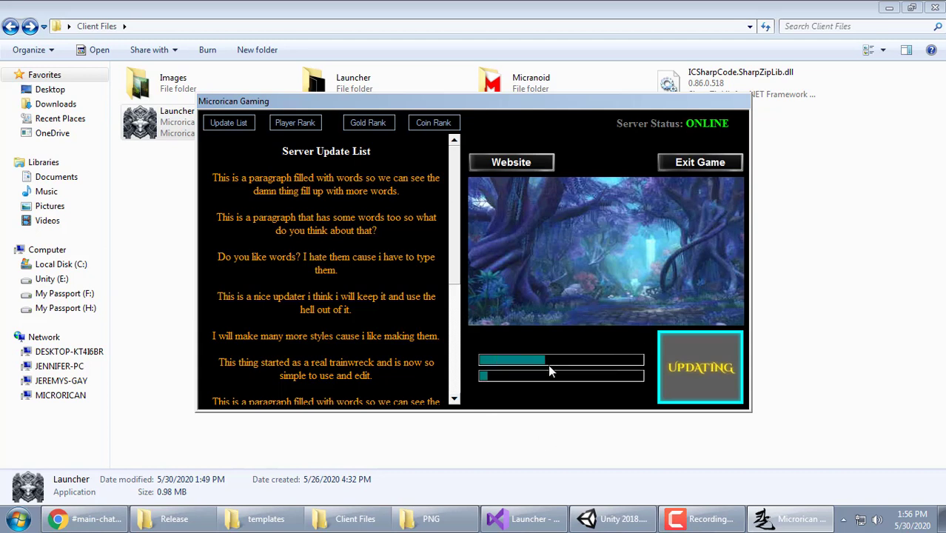
click(699, 367)
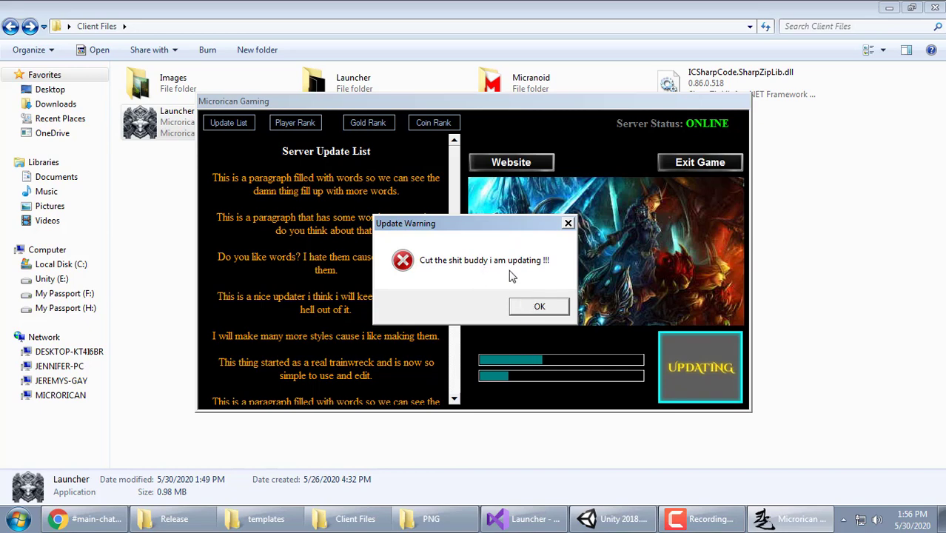
click(539, 306)
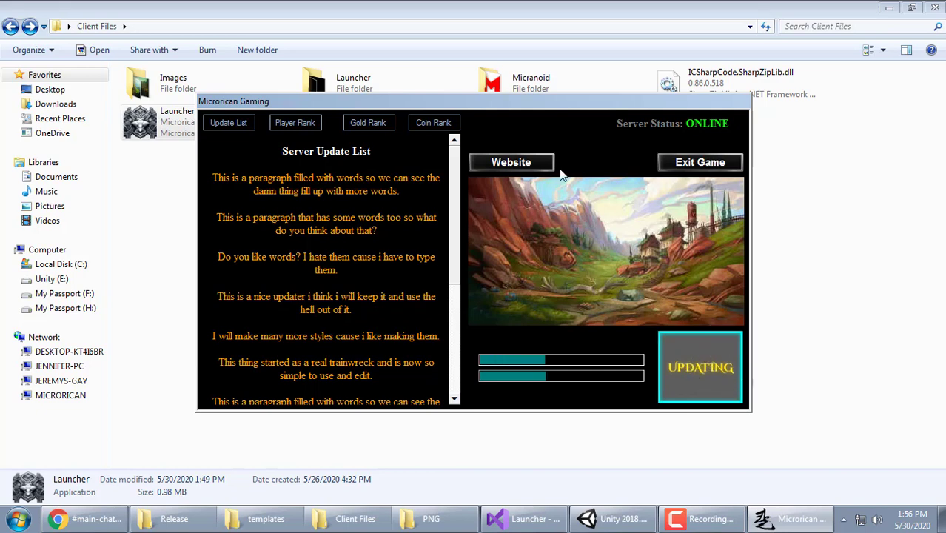
click(511, 162)
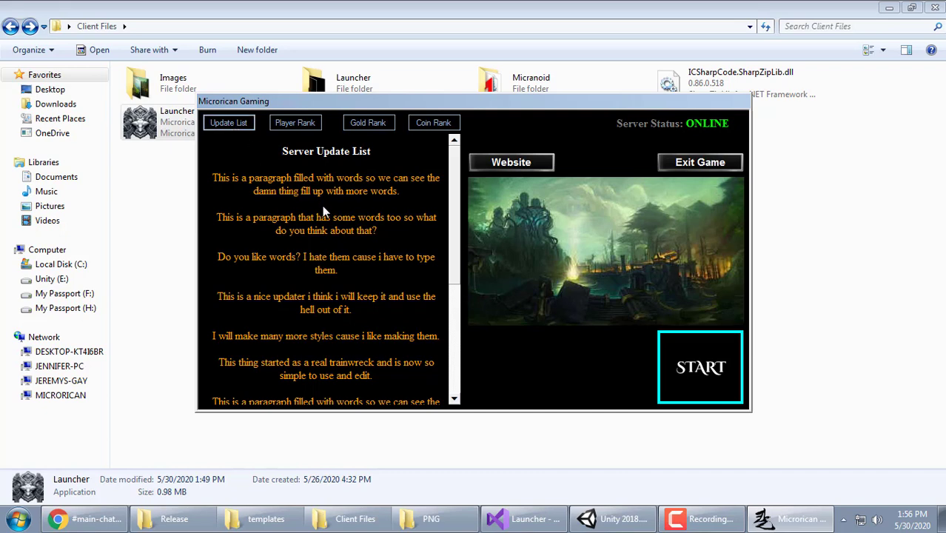
Browse the update list, Player Rank and Gold Rank views, then start the game
scroll(down, 3)
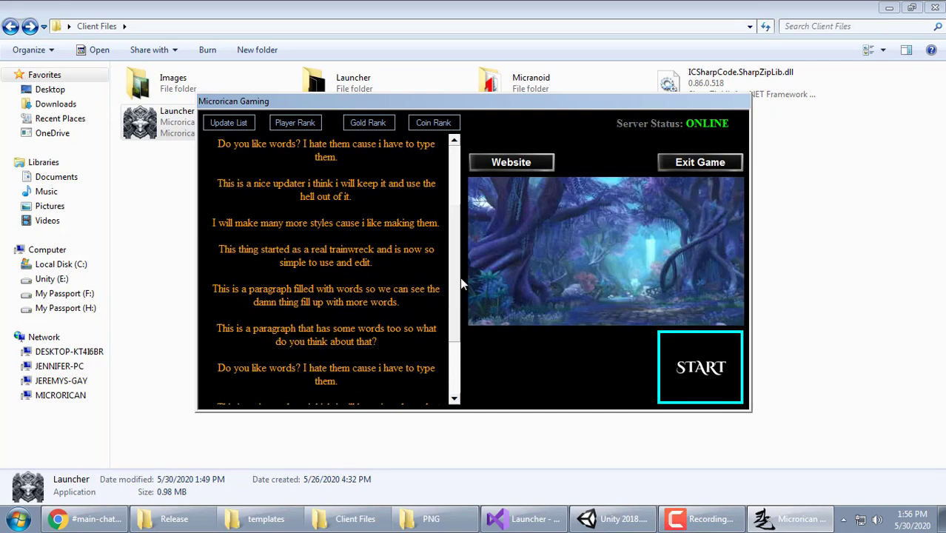
scroll(up, 3)
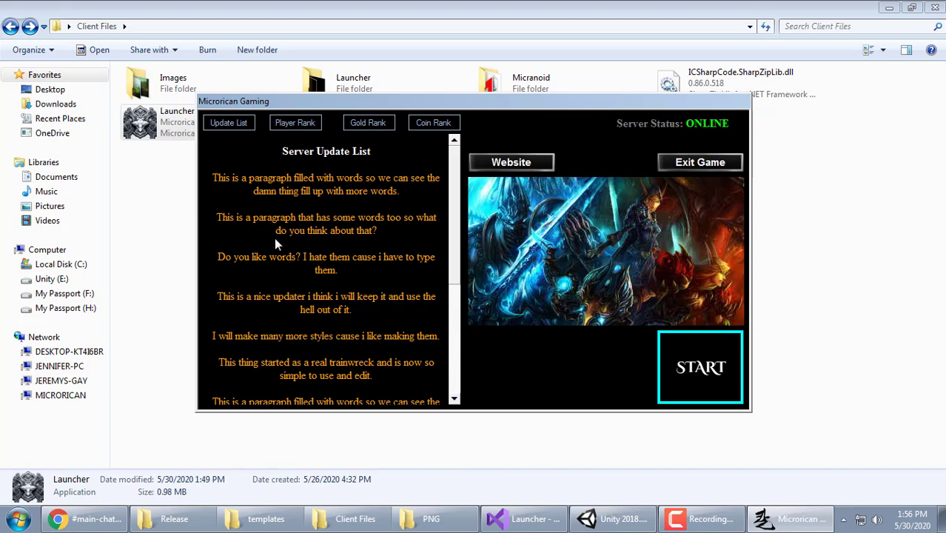
click(295, 122)
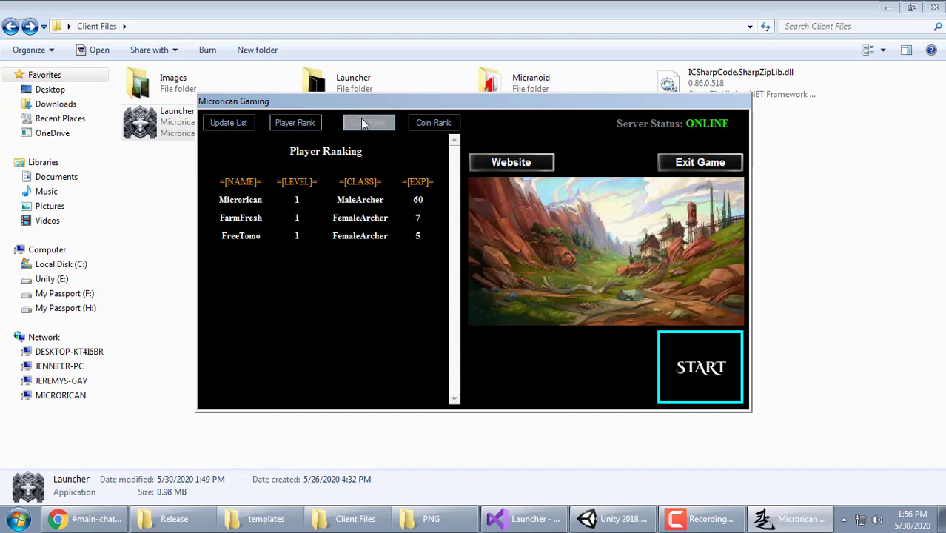
click(368, 122)
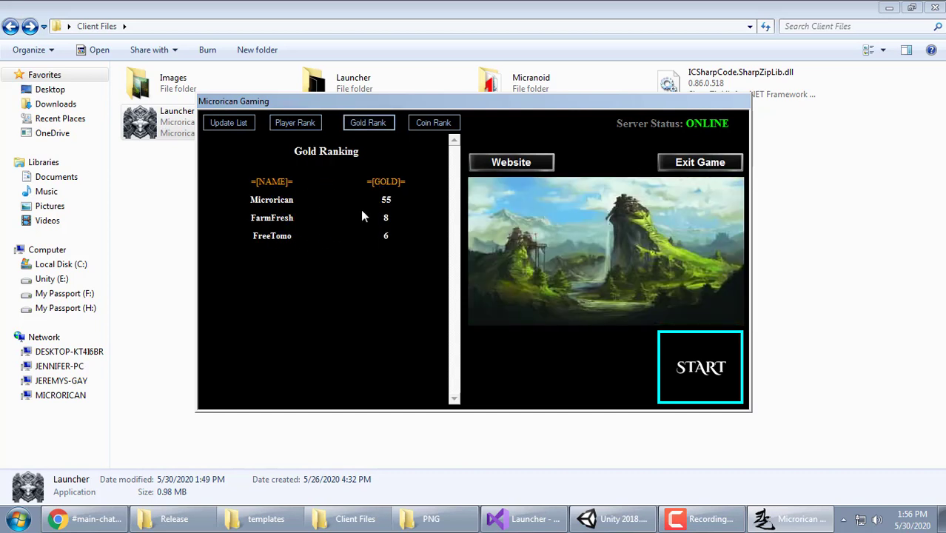
click(434, 122)
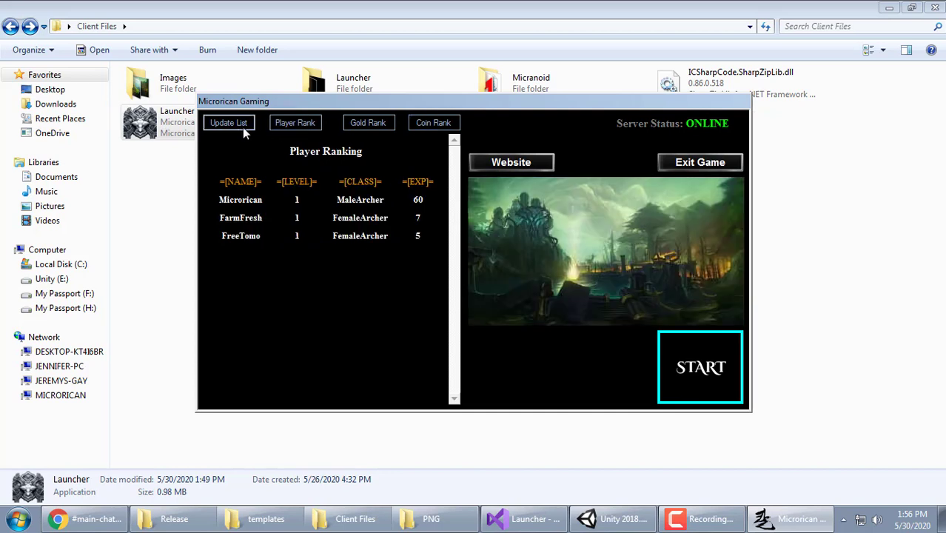
click(228, 122)
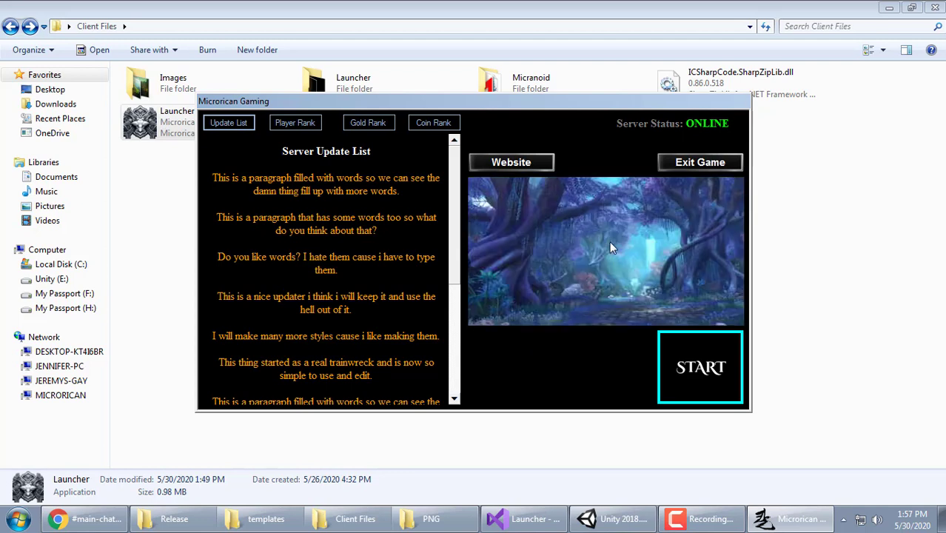
mouse_move(701, 367)
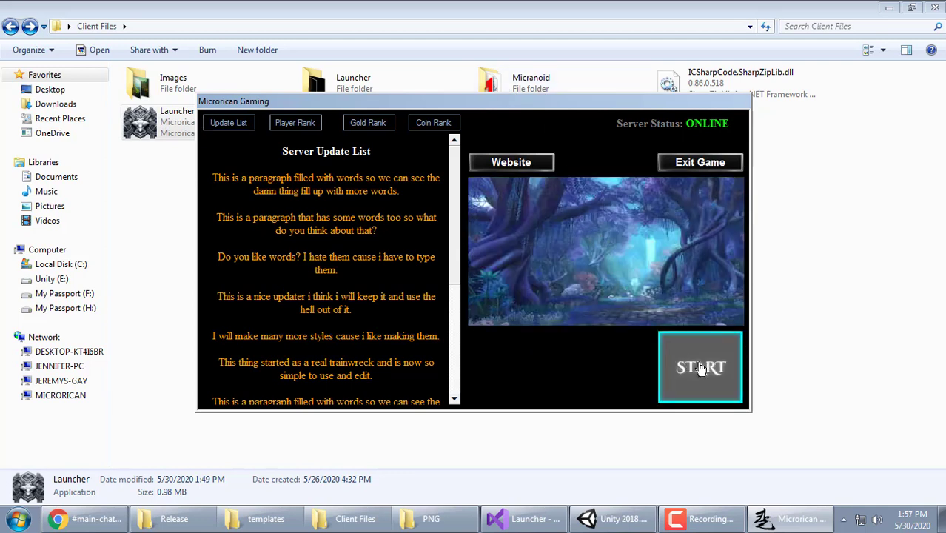
click(700, 368)
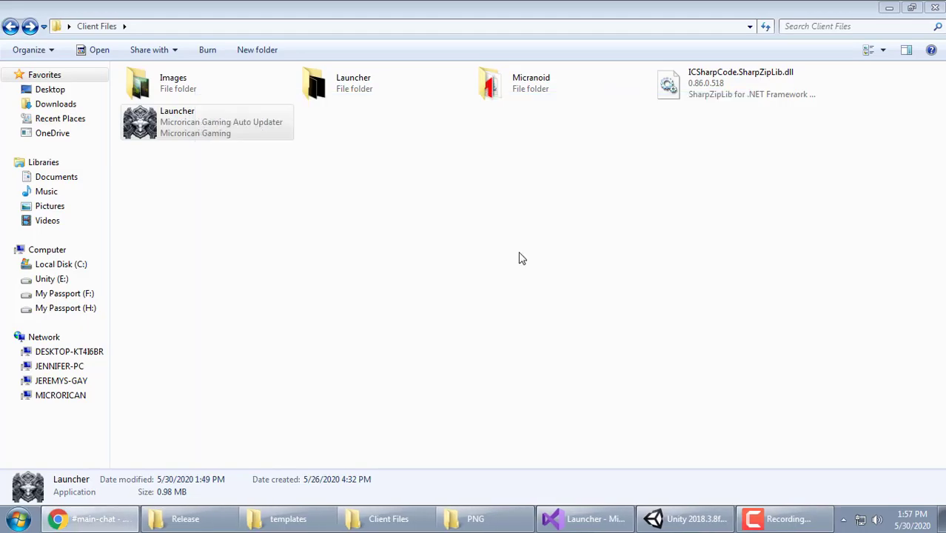
Play Micranoid from the configuration dialog at 1366 x 768, Good quality, then quit
double_click(207, 123)
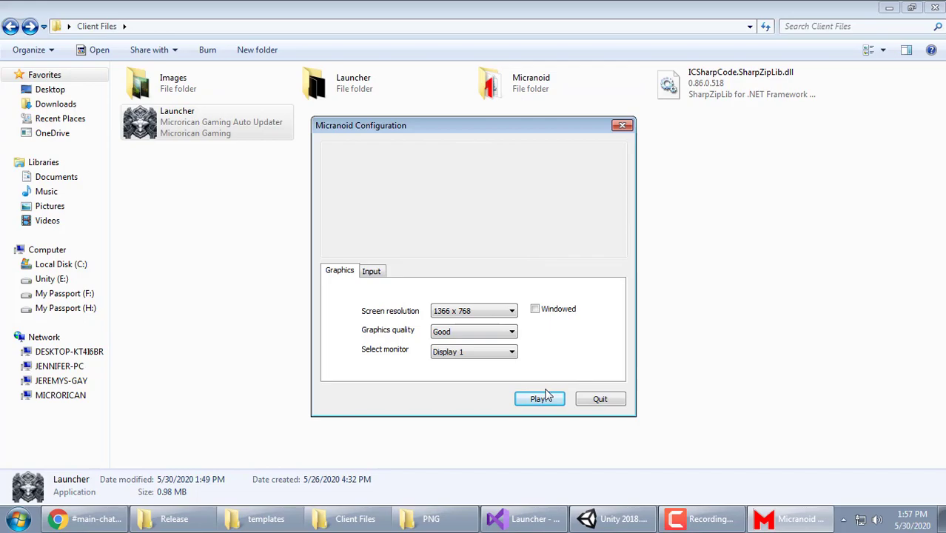
click(539, 398)
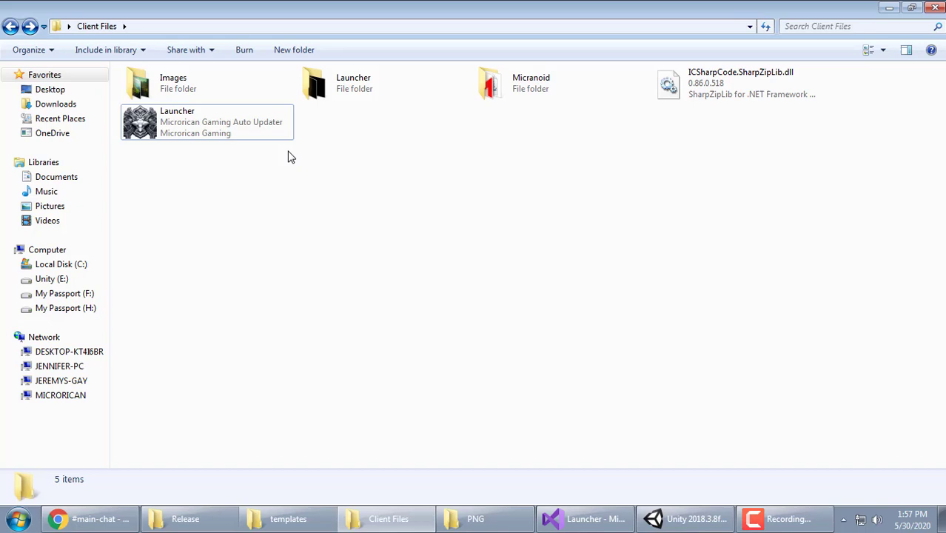
Inspect the Launcher folder's Config file and loading images, then switch to Visual Studio
double_click(173, 82)
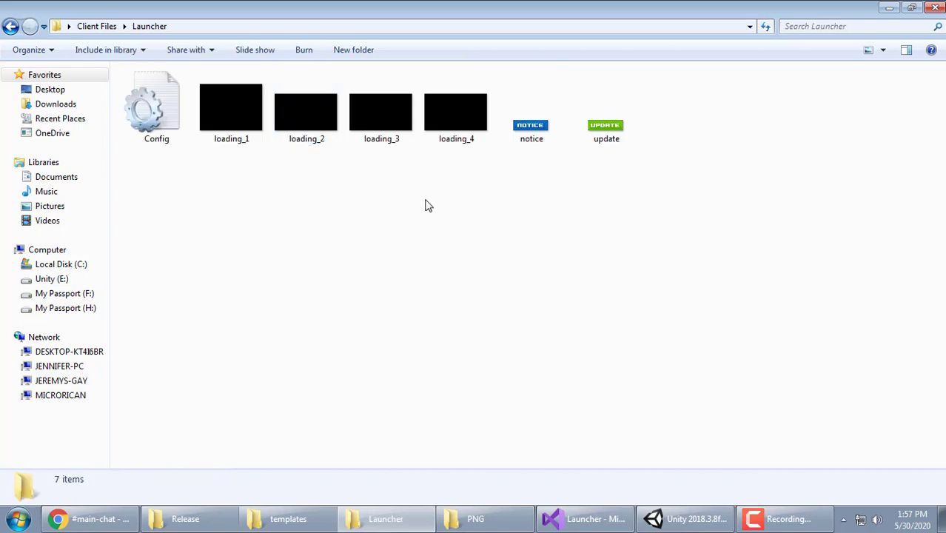
click(156, 103)
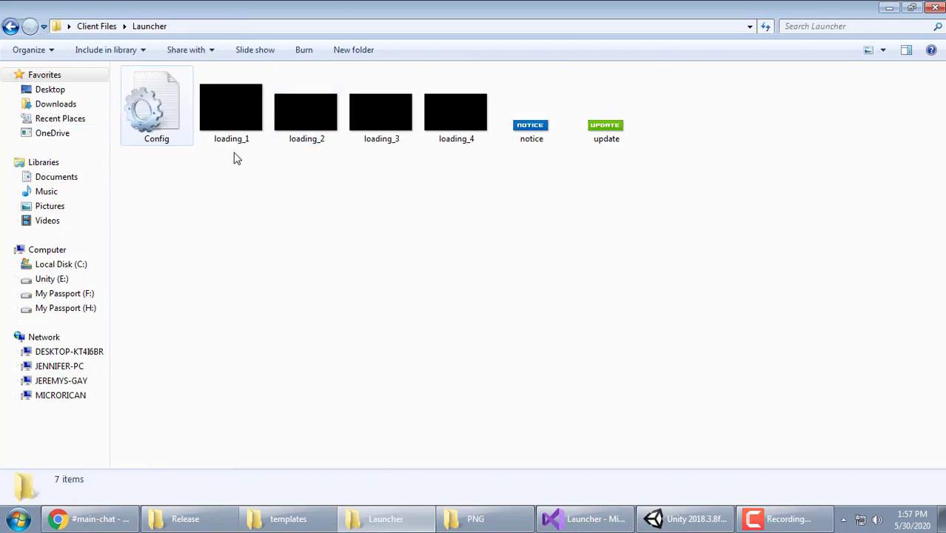
click(231, 111)
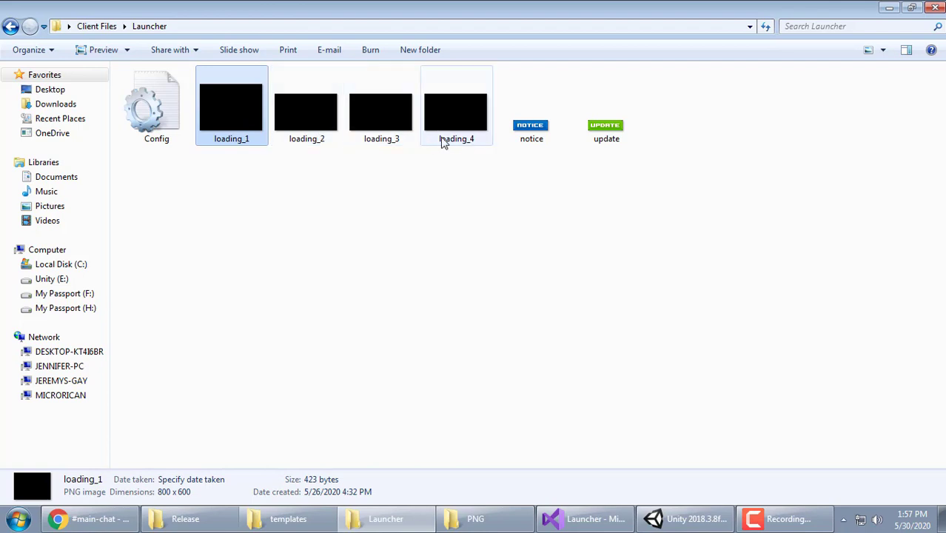
double_click(156, 104)
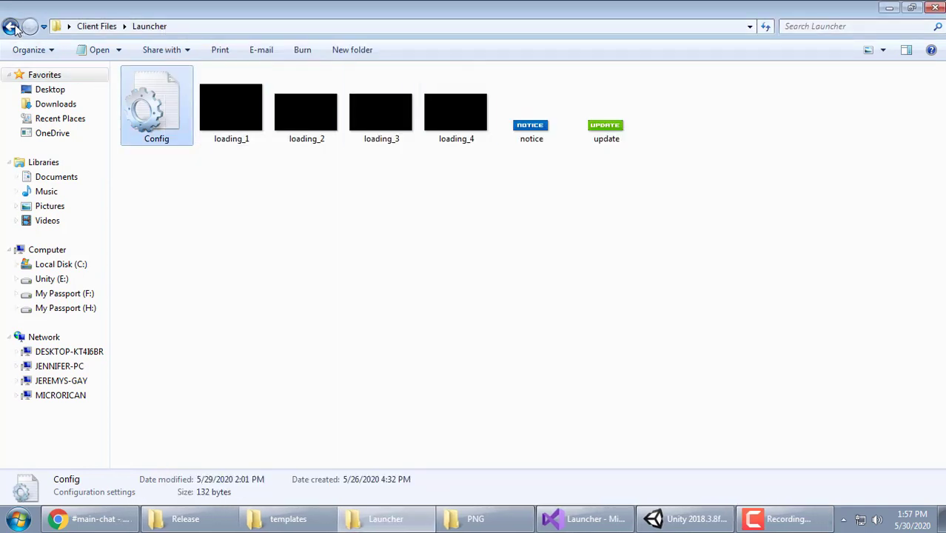
click(11, 26)
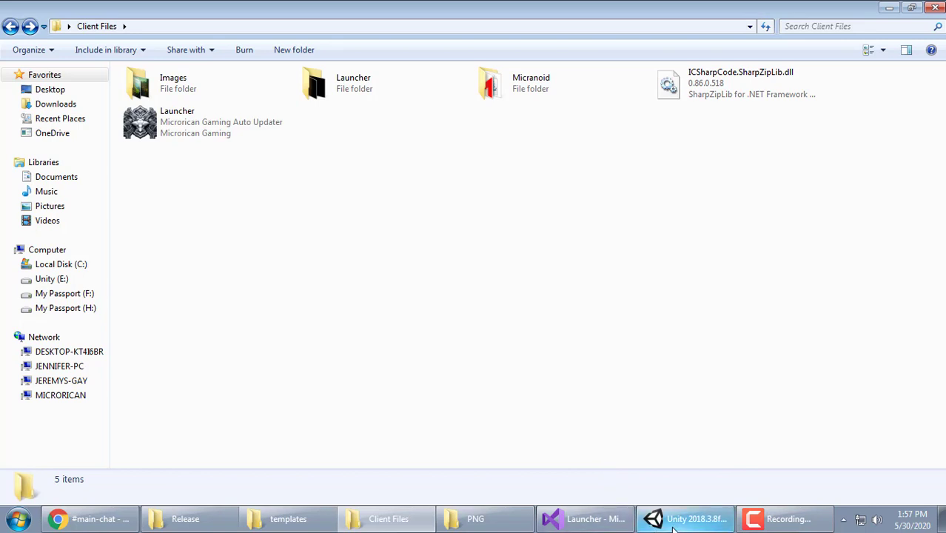
click(584, 518)
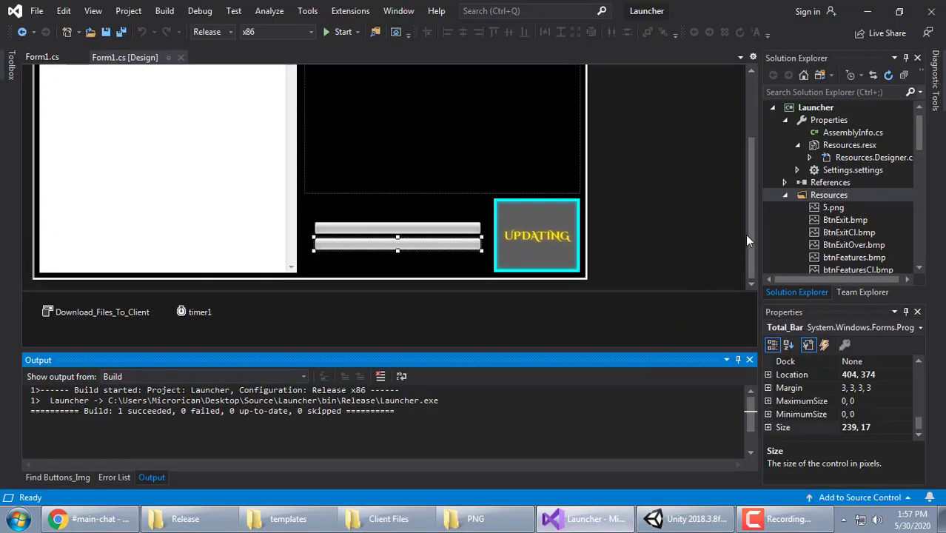
Show Form1.cs in code view and scroll to the button hover event handlers
scroll(up, 3)
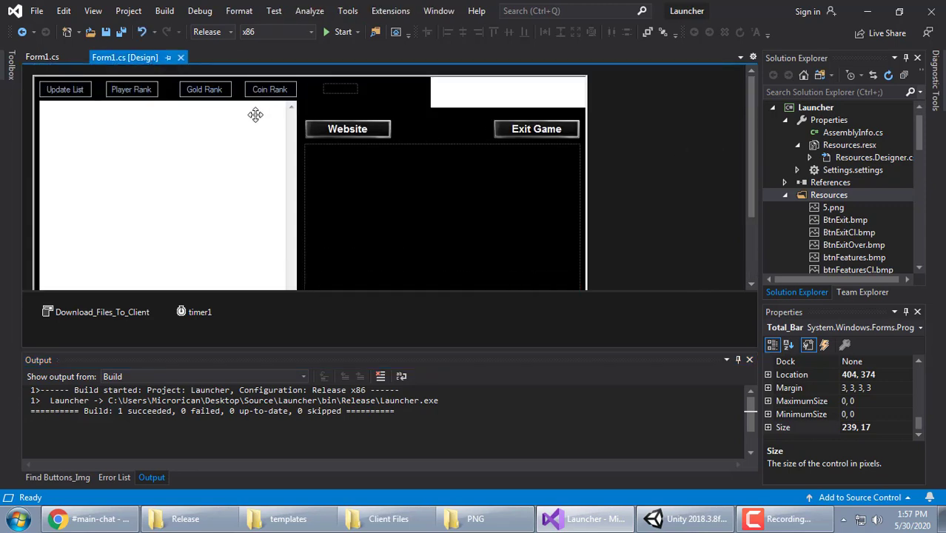
click(39, 57)
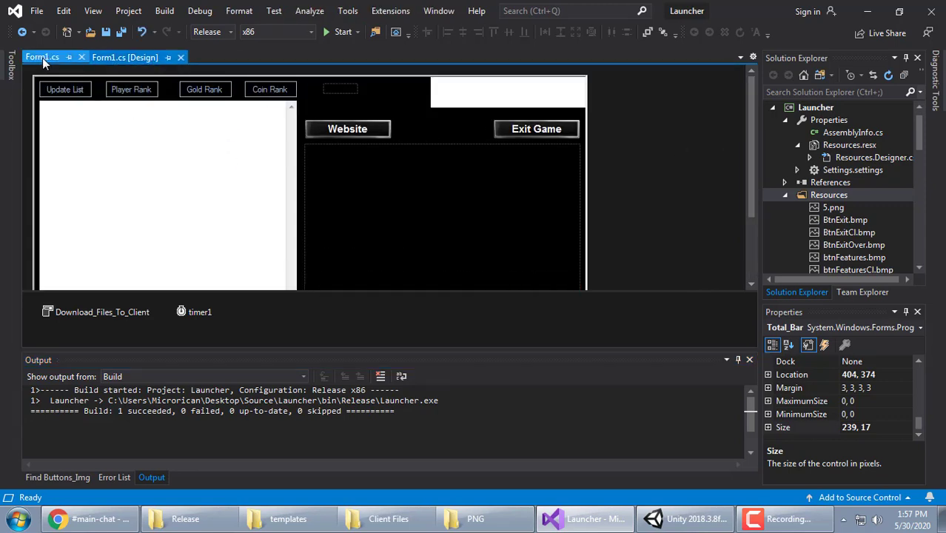
click(41, 57)
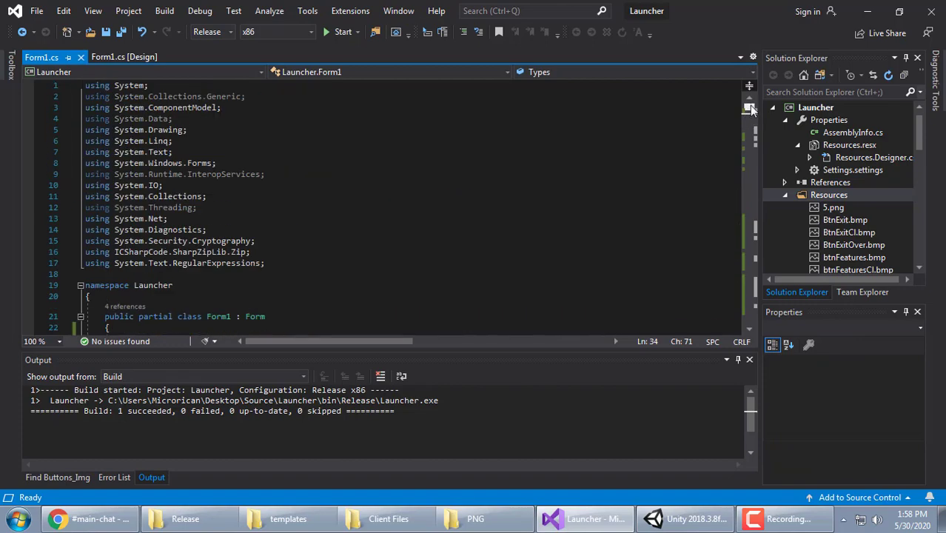
scroll(down, 3)
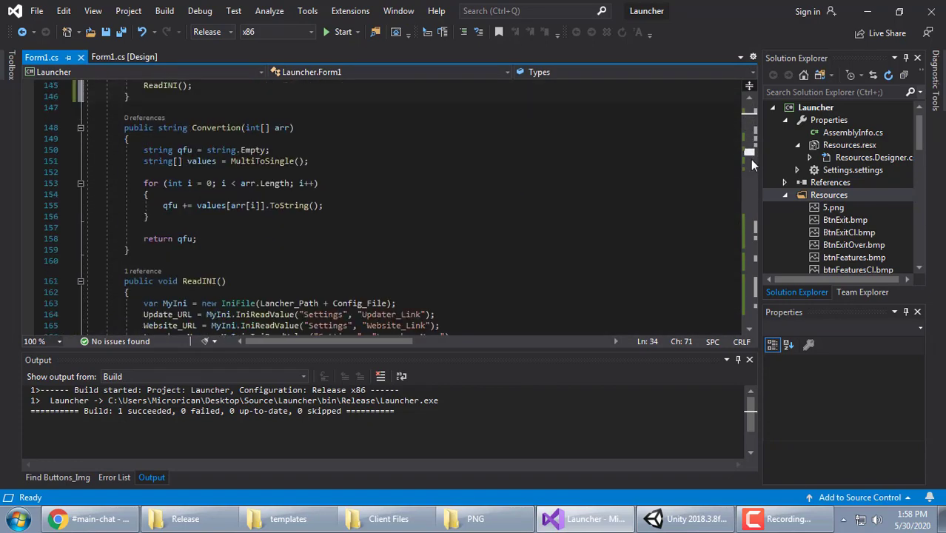
scroll(down, 3)
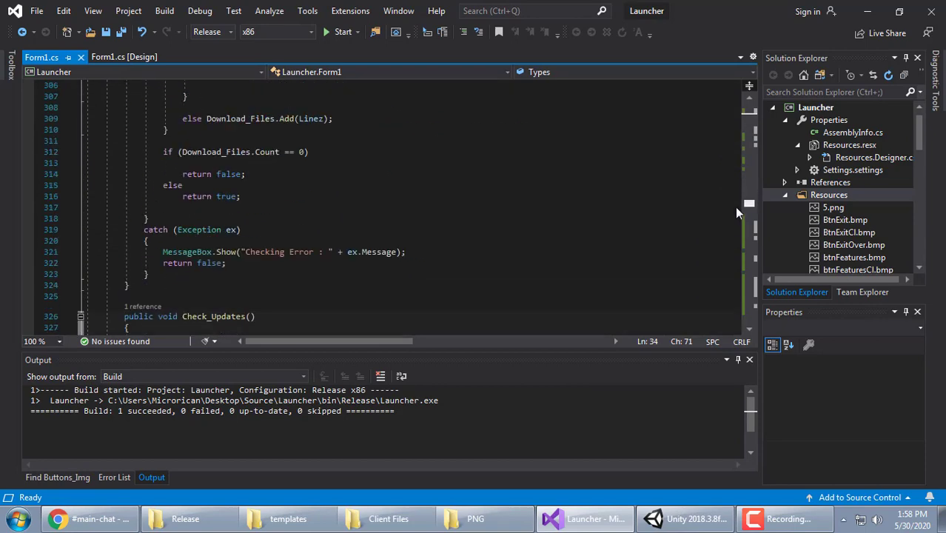
scroll(down, 3)
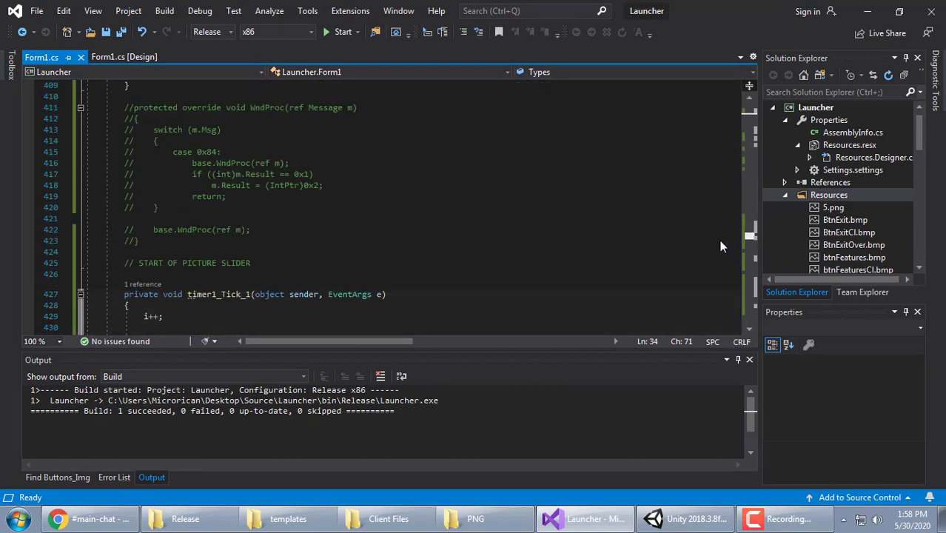
scroll(up, 3)
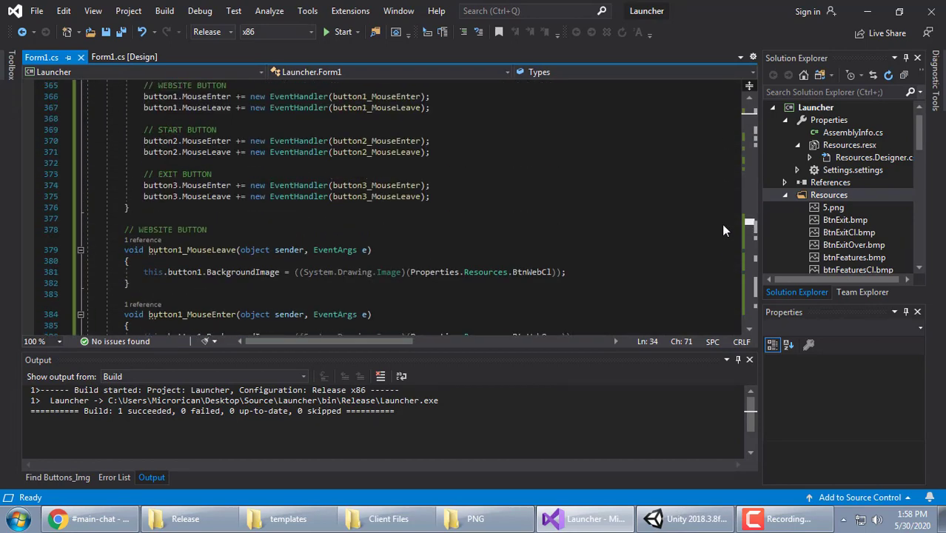
mouse_move(896, 31)
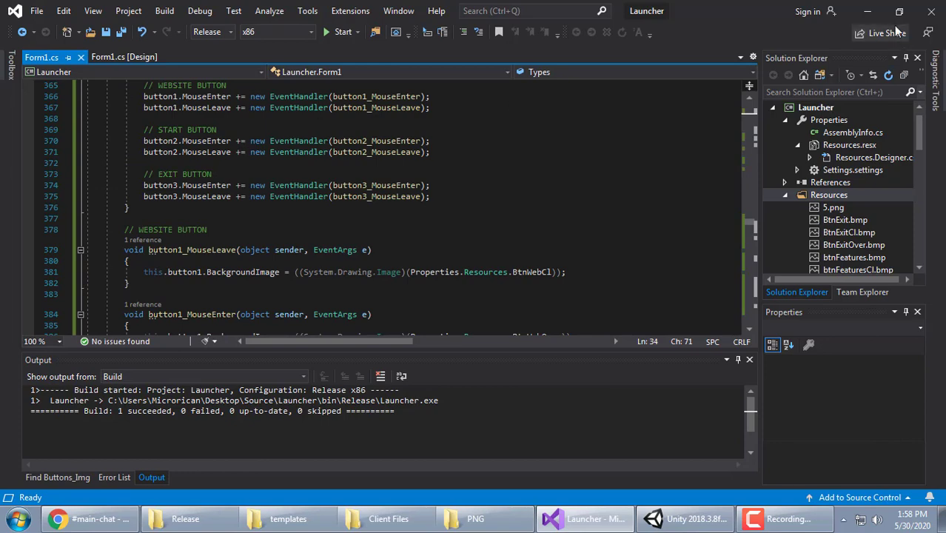
Browse from Local Disk (C:) through xampp > htdocs > mgckit > templates to the connect folder
click(388, 518)
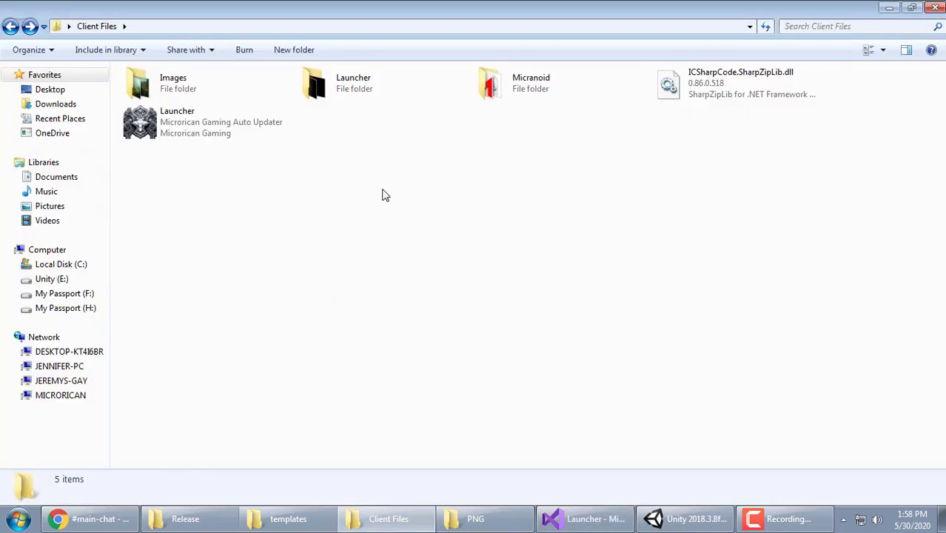
mouse_move(322, 442)
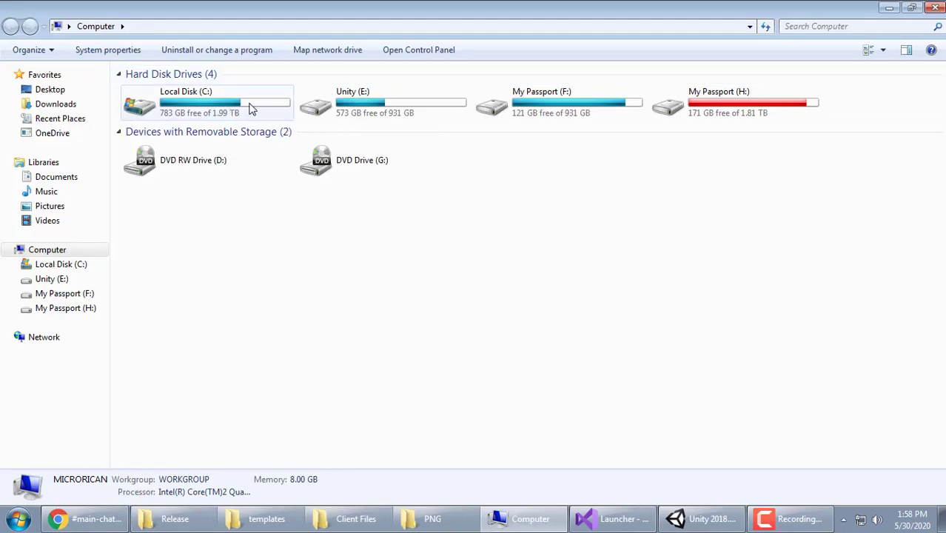
double_click(199, 101)
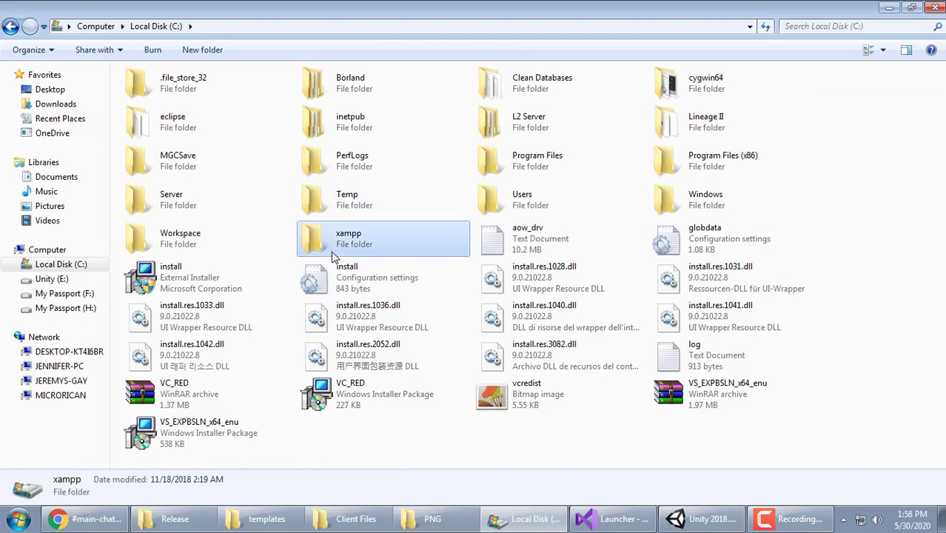
double_click(348, 238)
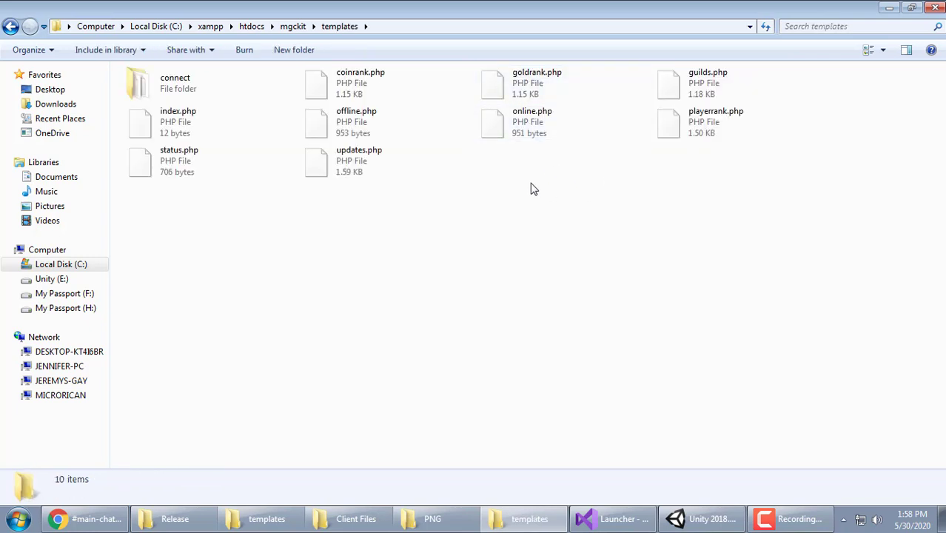
mouse_move(495, 43)
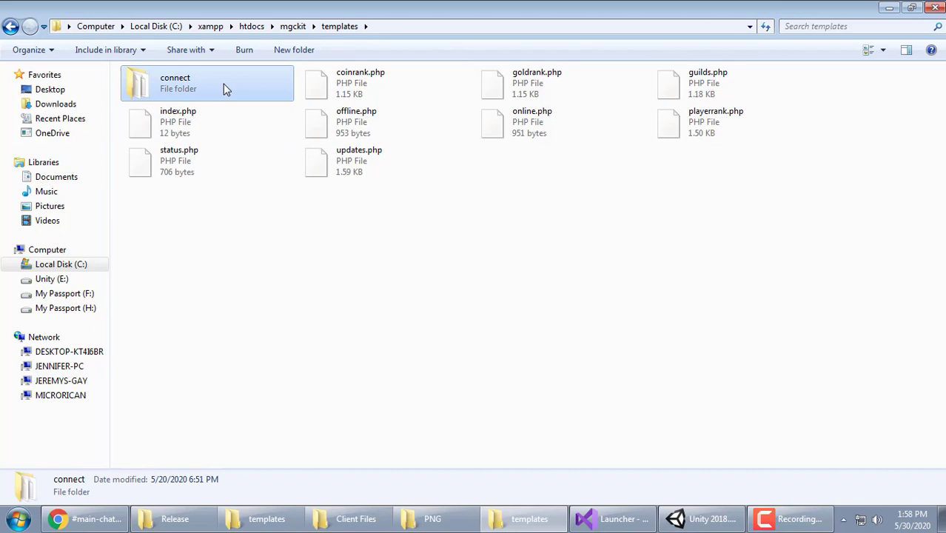
right_click(151, 89)
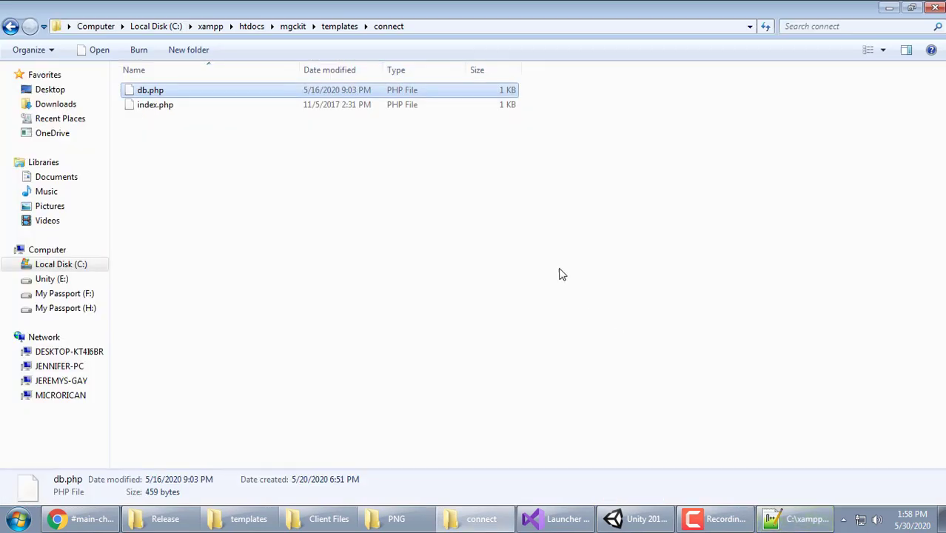
Read db.php in Notepad++, then select playerrank.php back in the templates folder
double_click(150, 89)
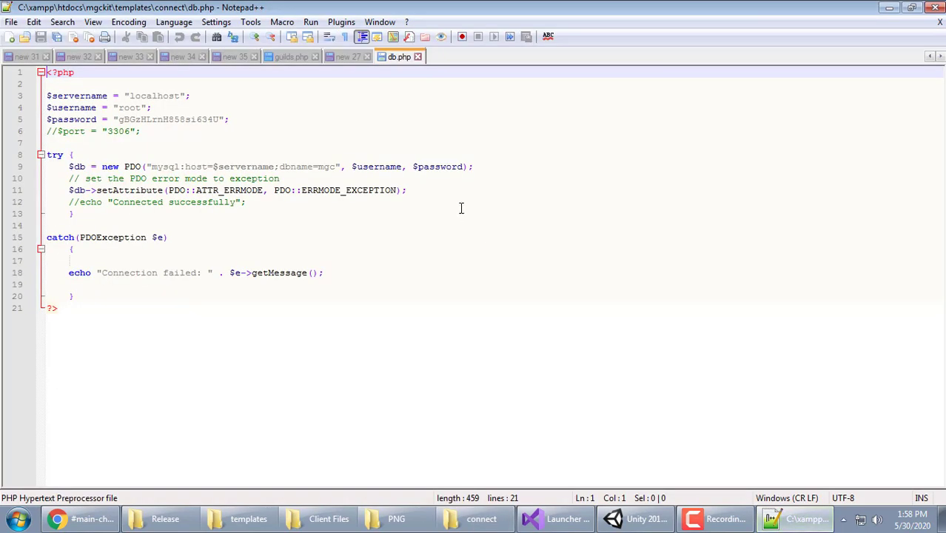
mouse_move(400, 56)
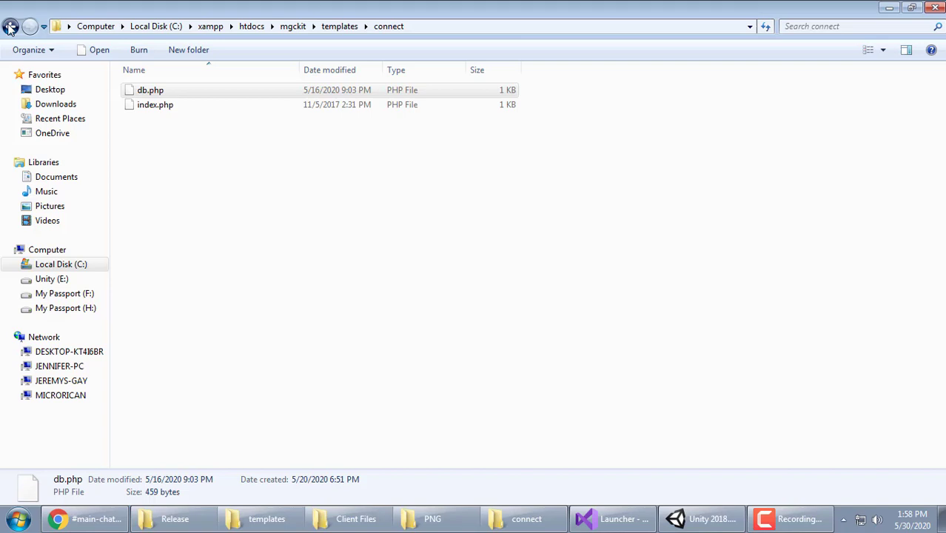
click(10, 26)
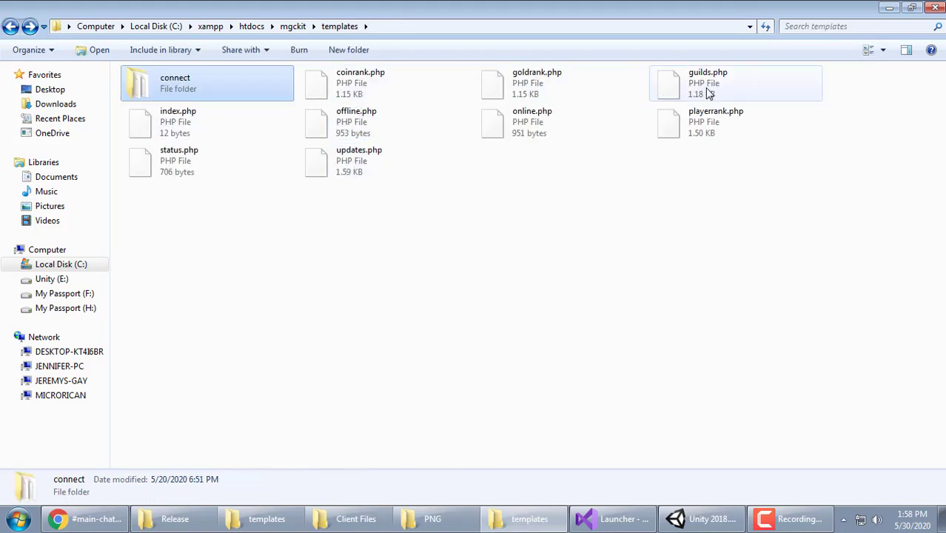
click(716, 121)
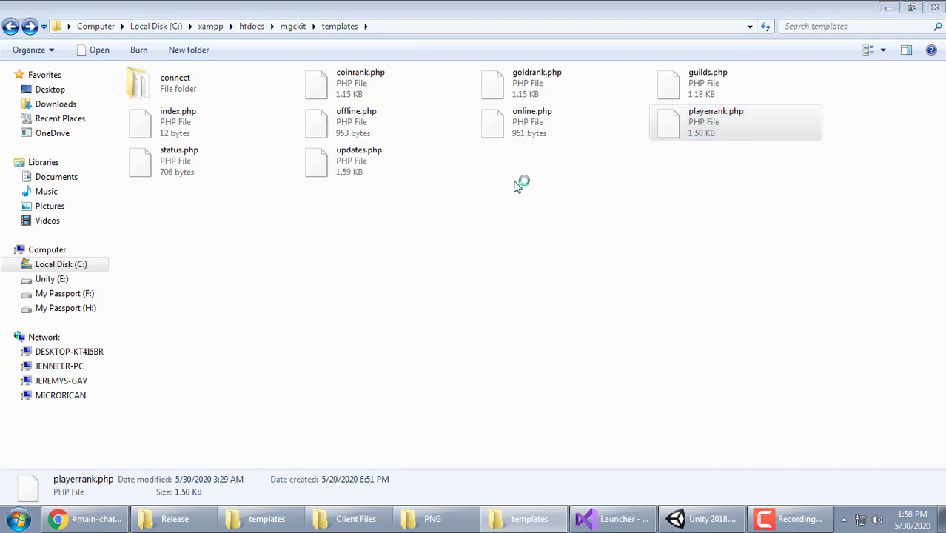
Read through playerrank.php in Notepad++, close its tab, and minimize the editor
double_click(716, 122)
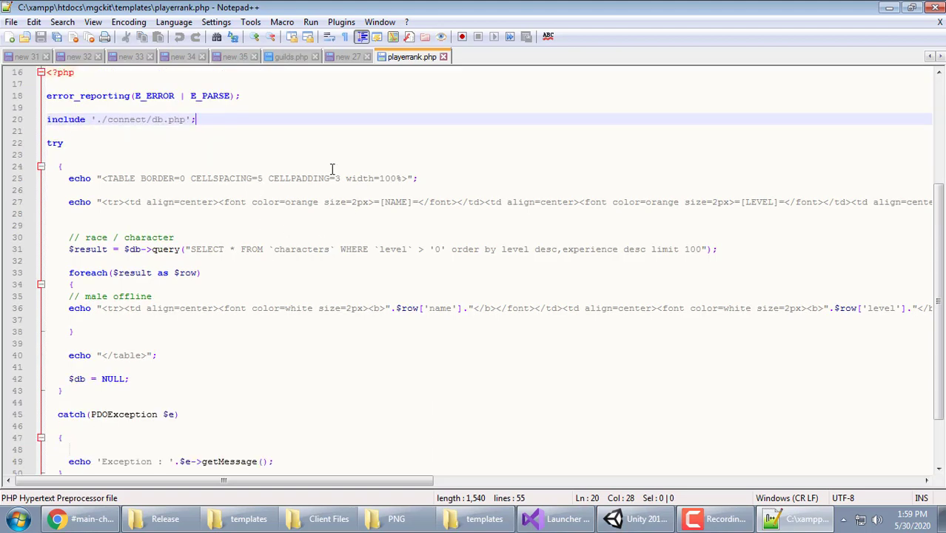
scroll(down, 3)
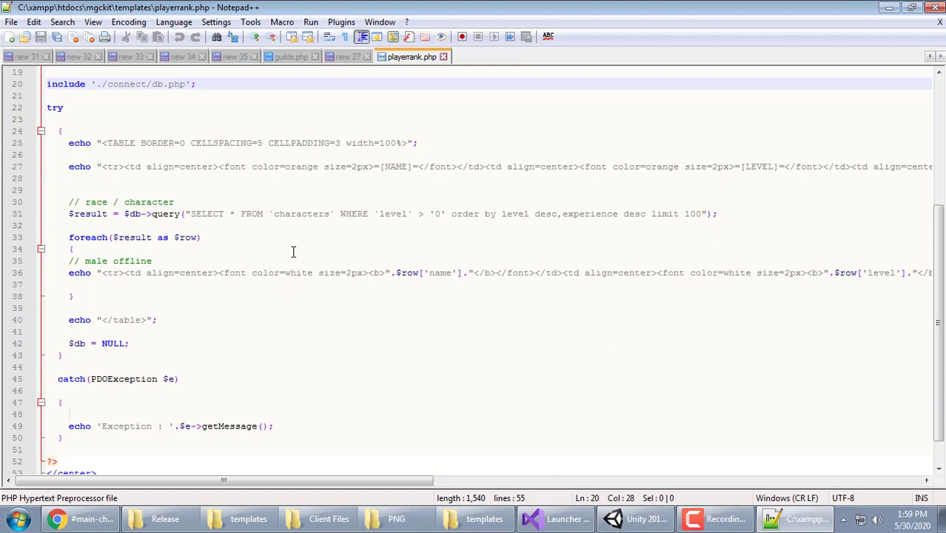
scroll(up, 3)
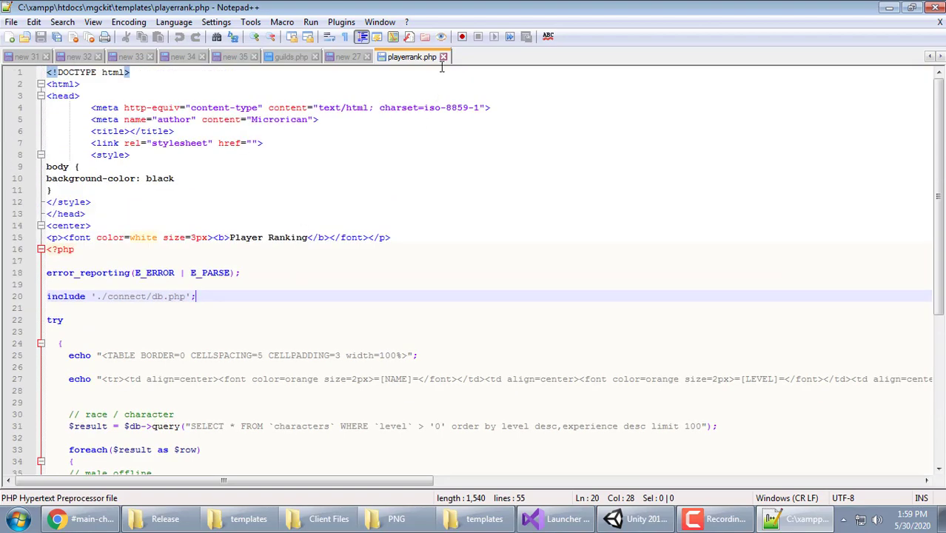
click(347, 56)
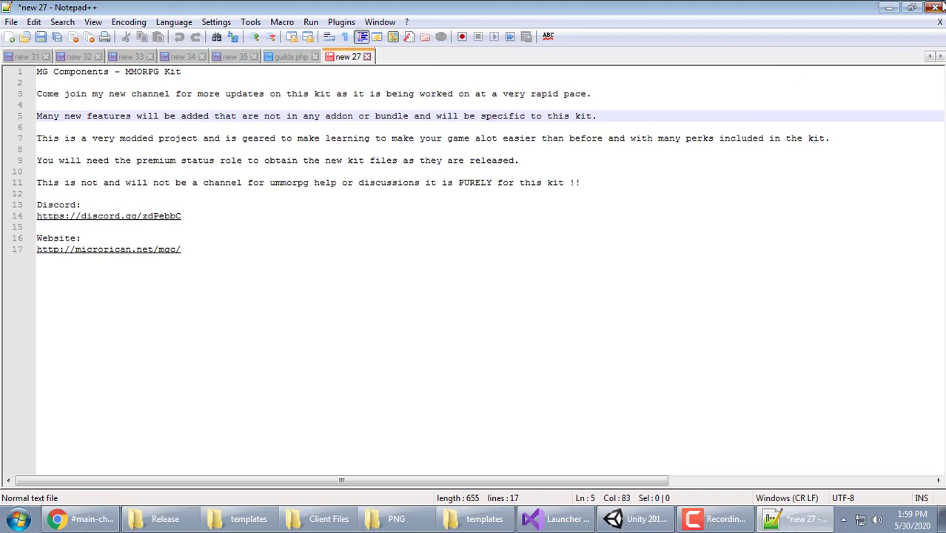
click(266, 518)
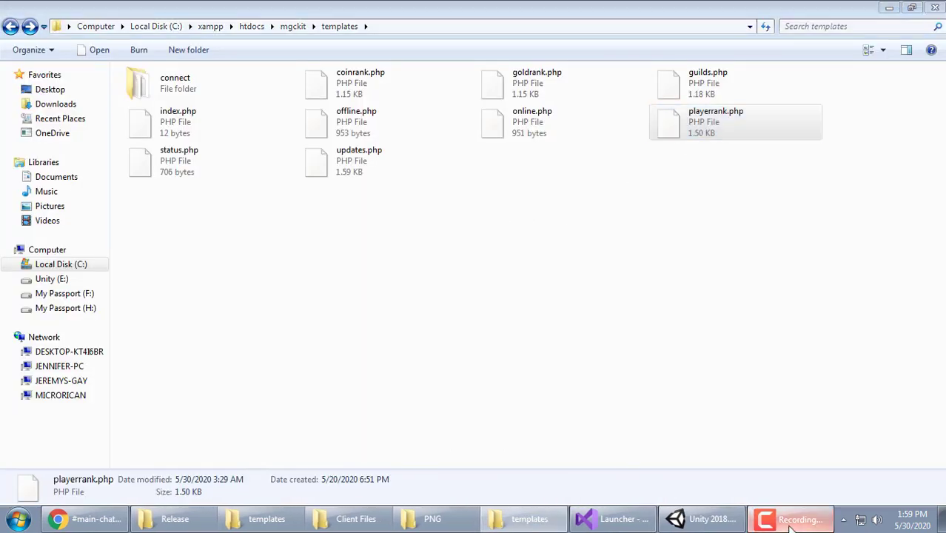